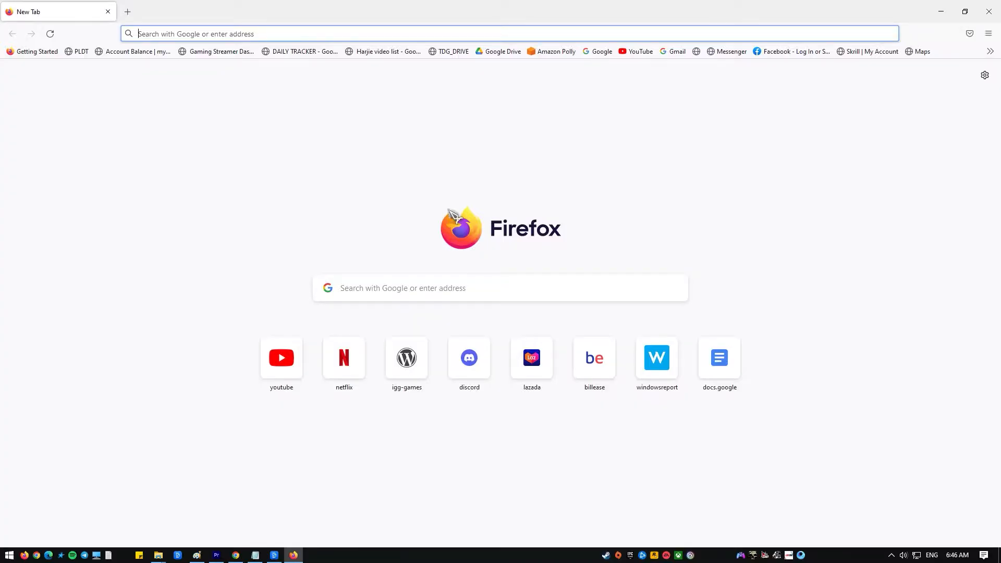
mouse_move(531, 273)
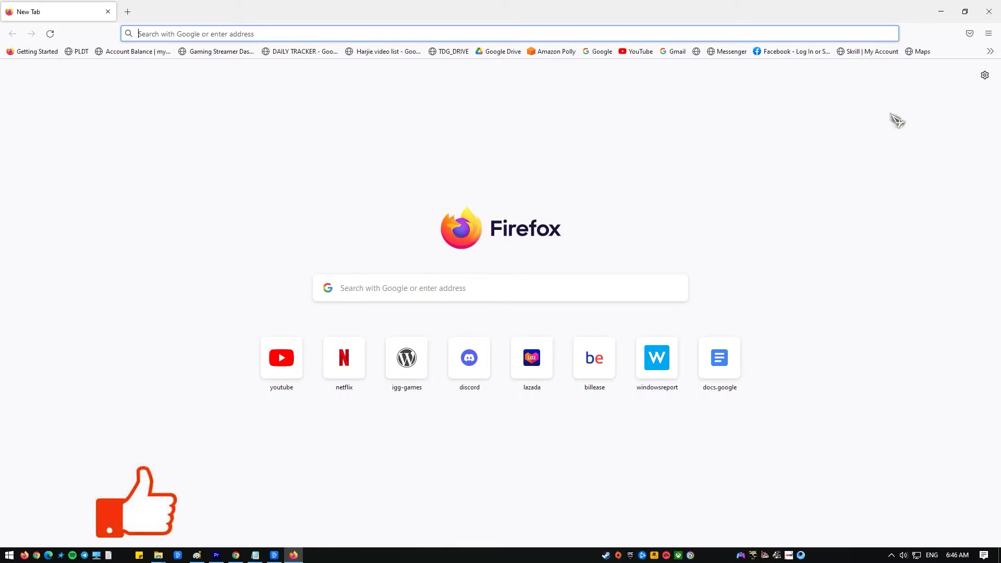
mouse_move(601, 52)
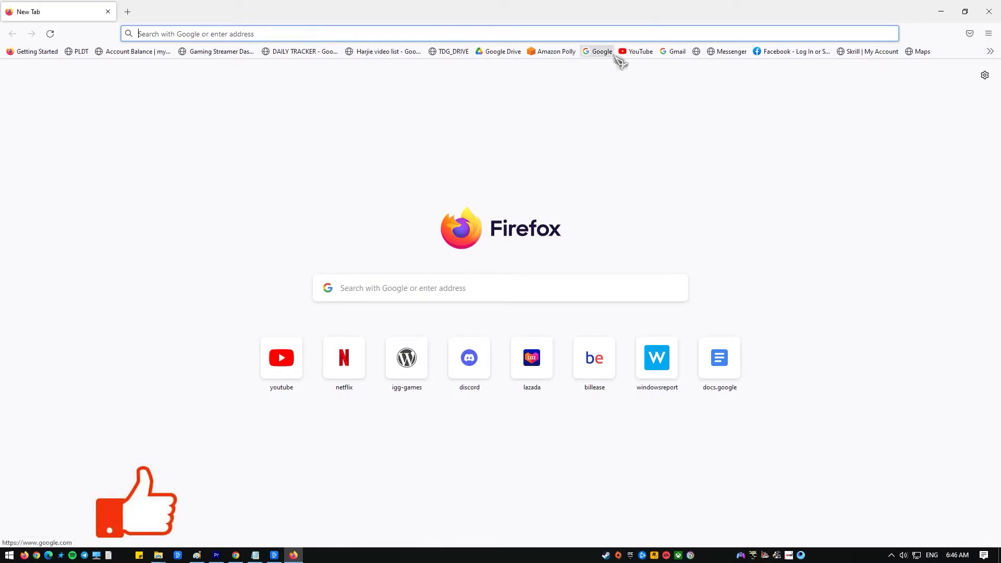
mouse_move(638, 51)
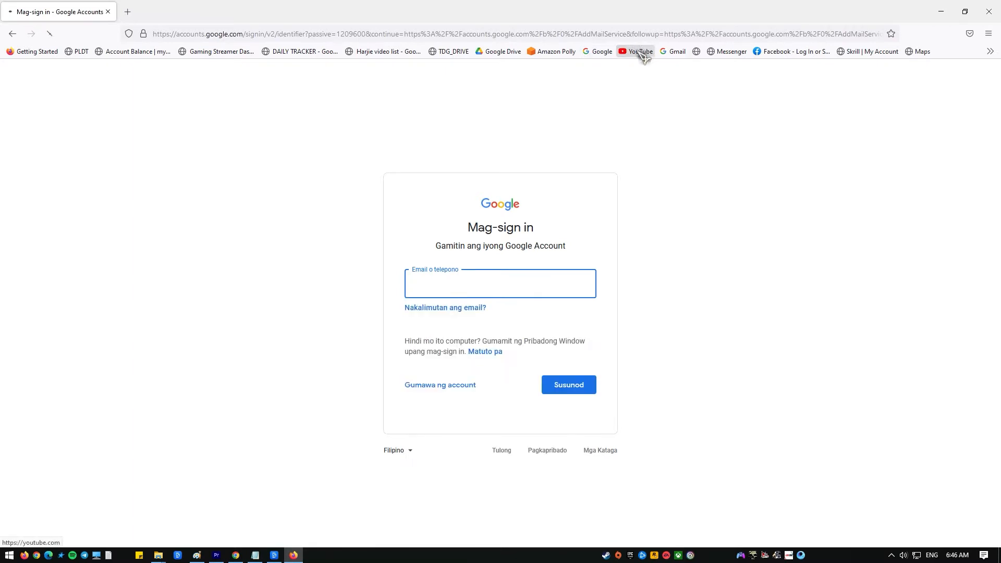
- Browse down the YouTube home feed past Shorts and Trending, then leave it for a blank new tab
click(635, 52)
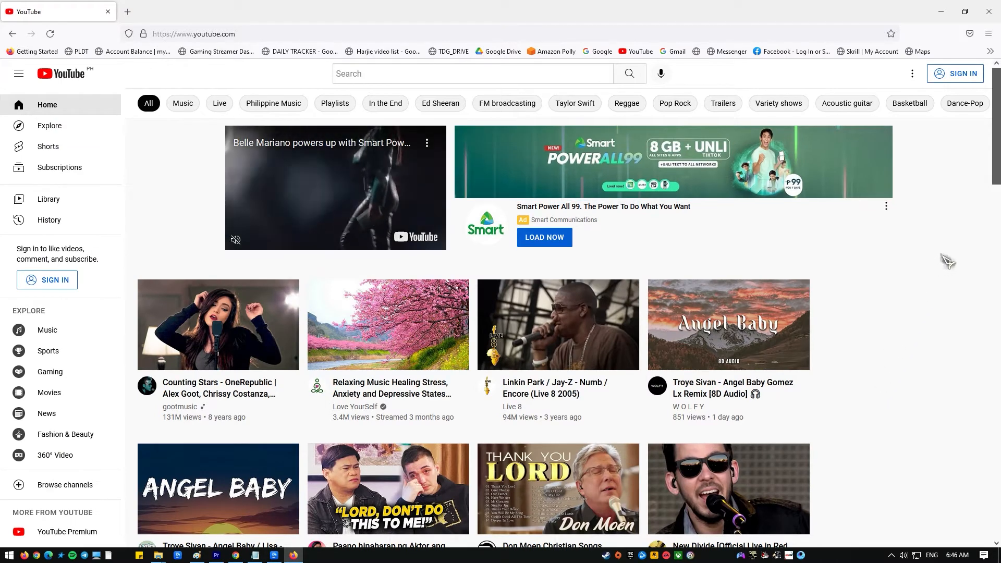
scroll(down, 3)
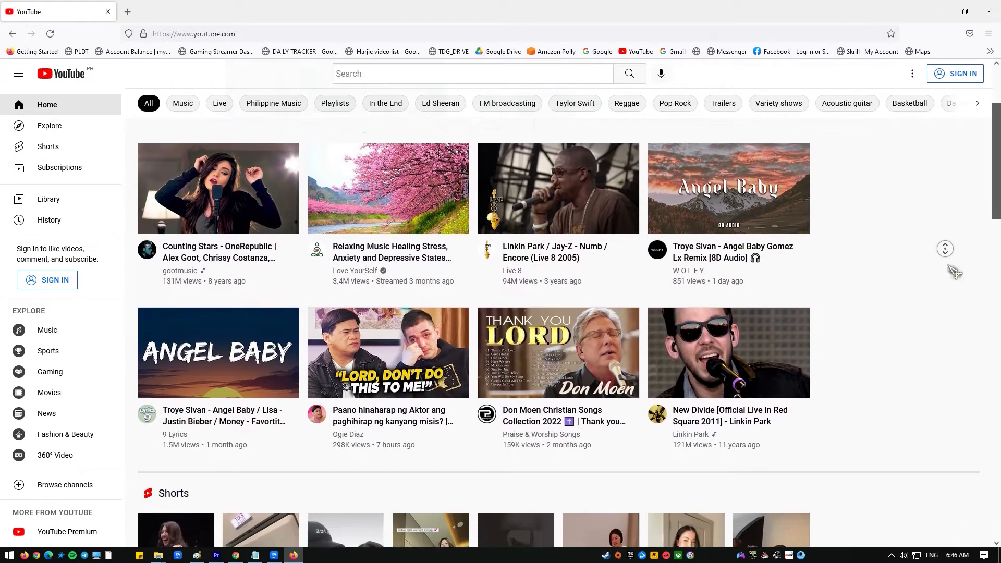
scroll(down, 3)
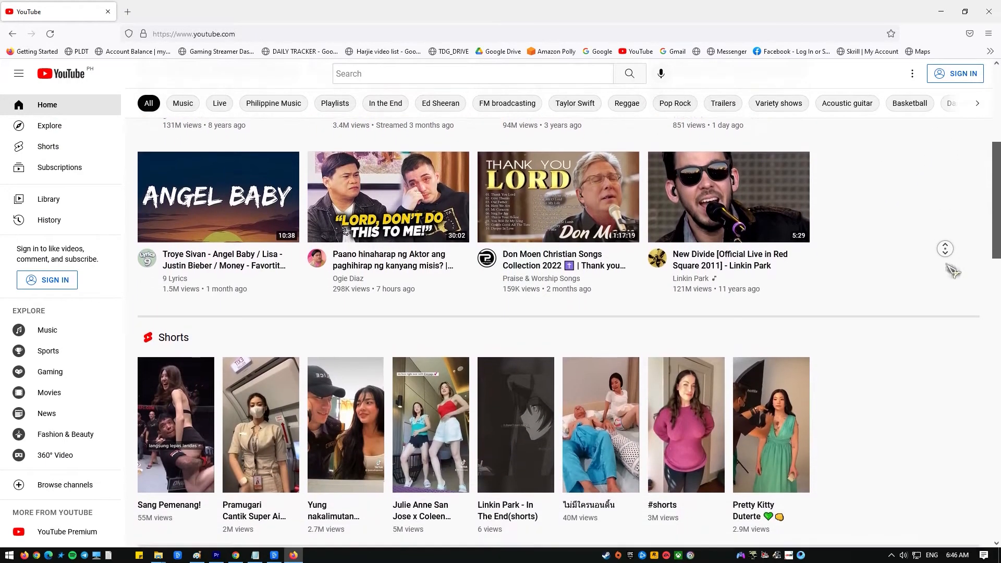
scroll(down, 3)
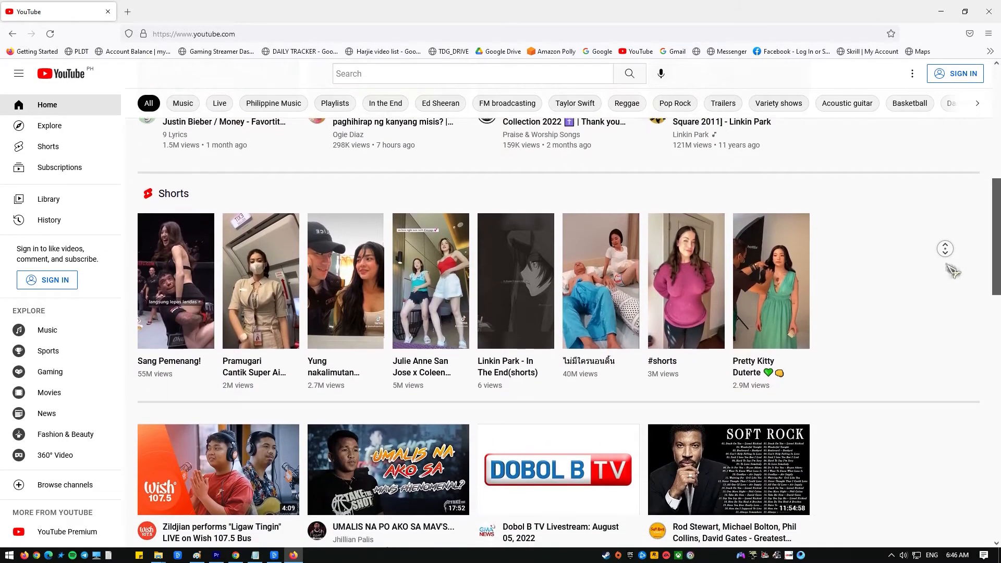
scroll(down, 3)
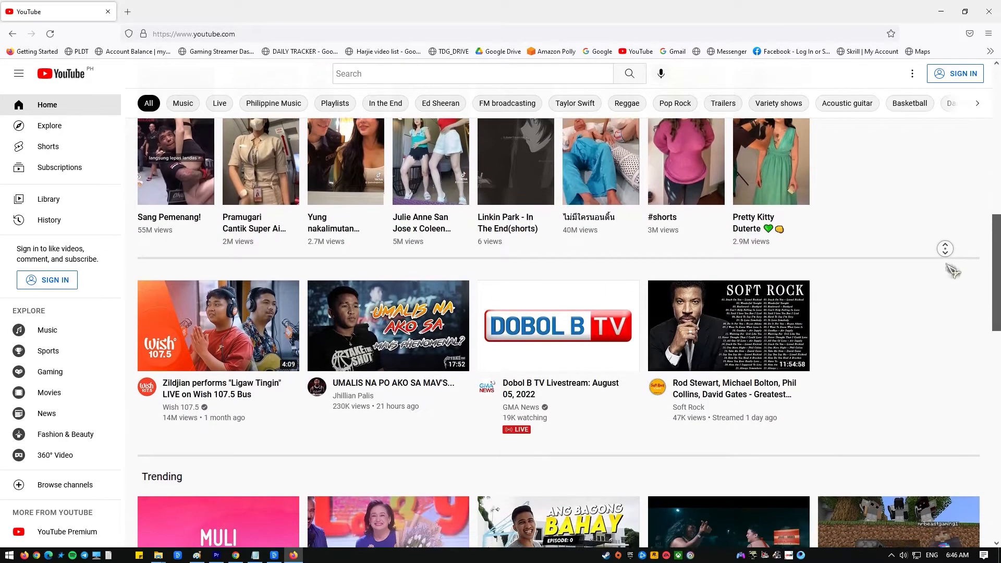
scroll(down, 3)
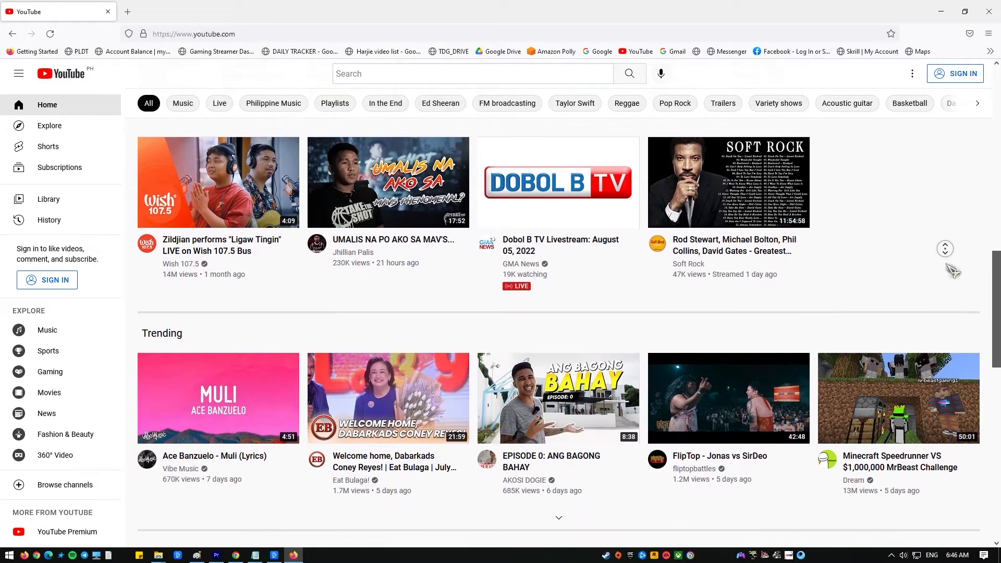
scroll(down, 3)
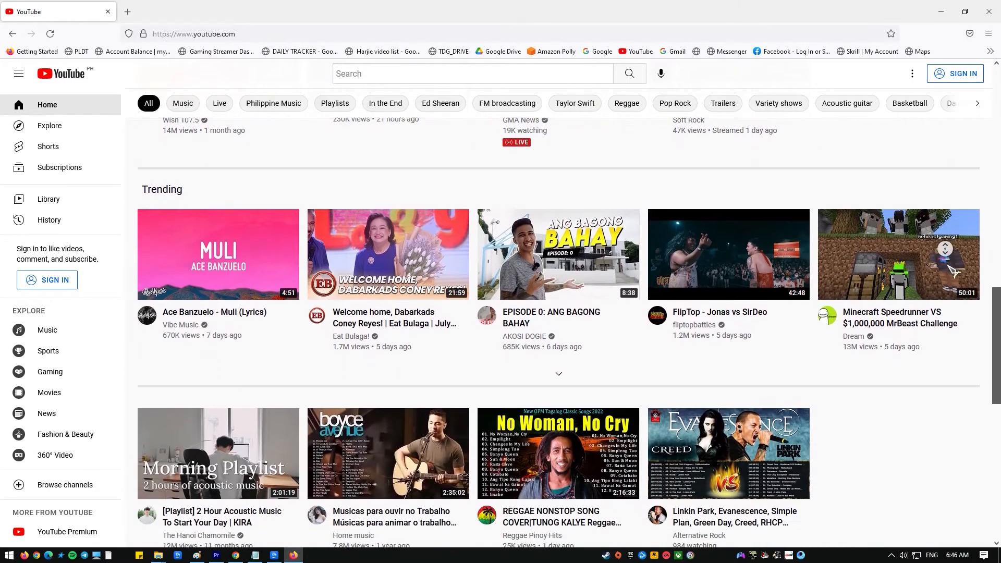
scroll(down, 3)
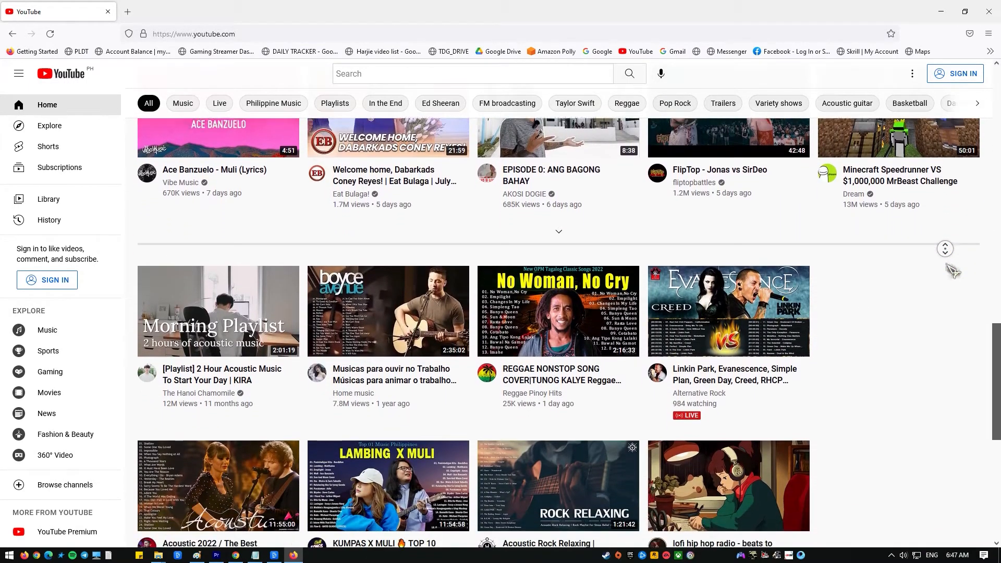
click(127, 12)
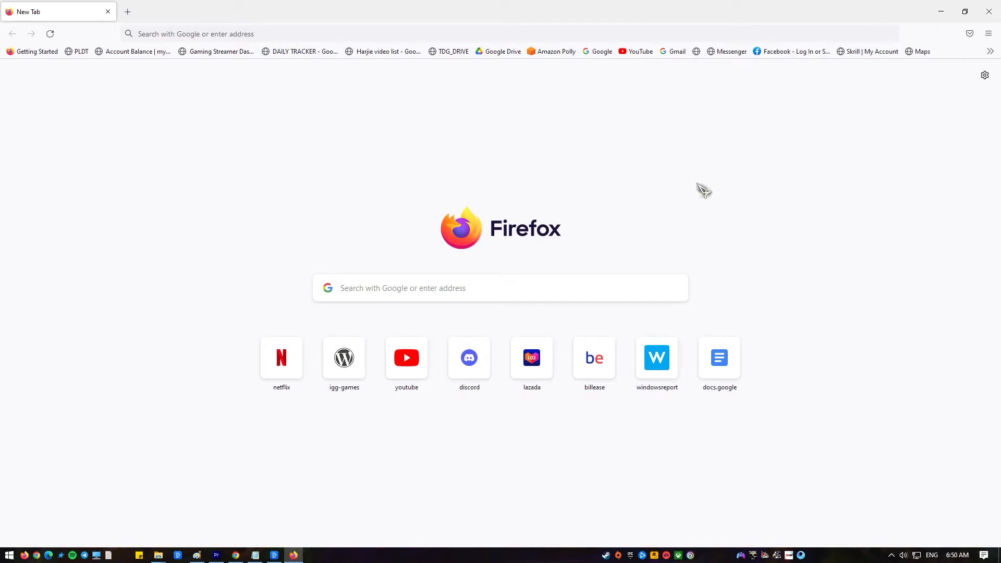
- Update Firefox via Help > About Firefox and decline making it the primary browser after restart
click(987, 33)
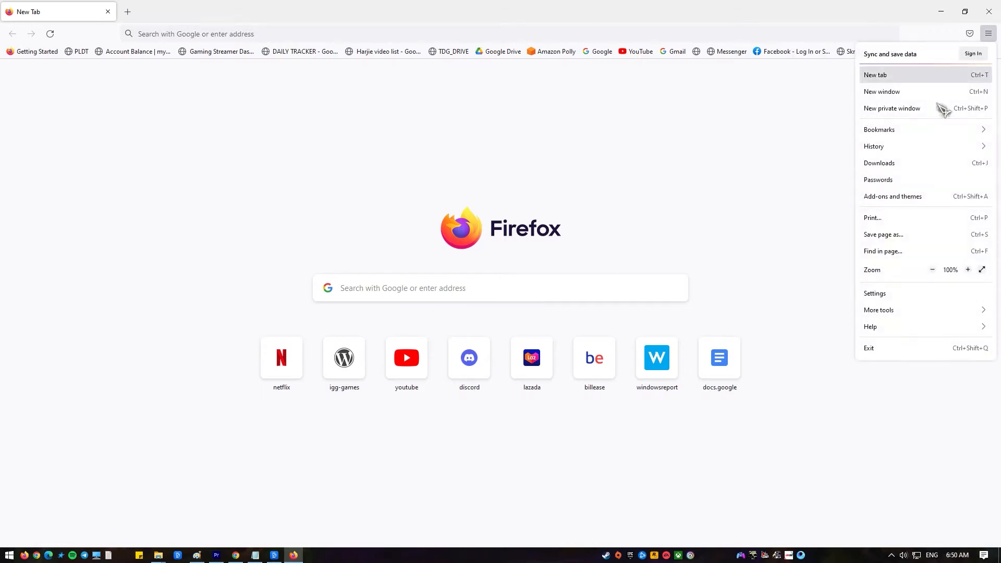
mouse_move(886, 299)
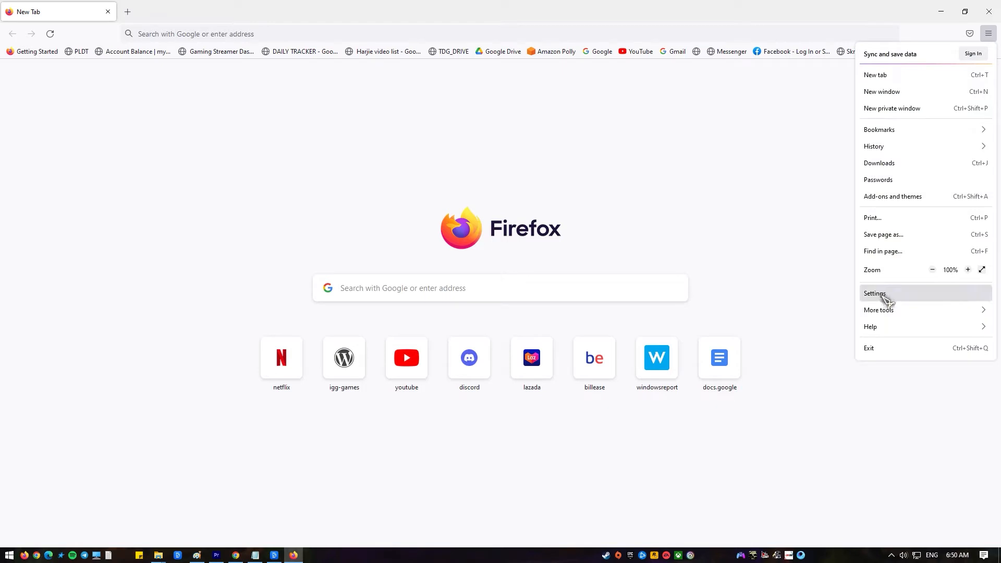
click(869, 326)
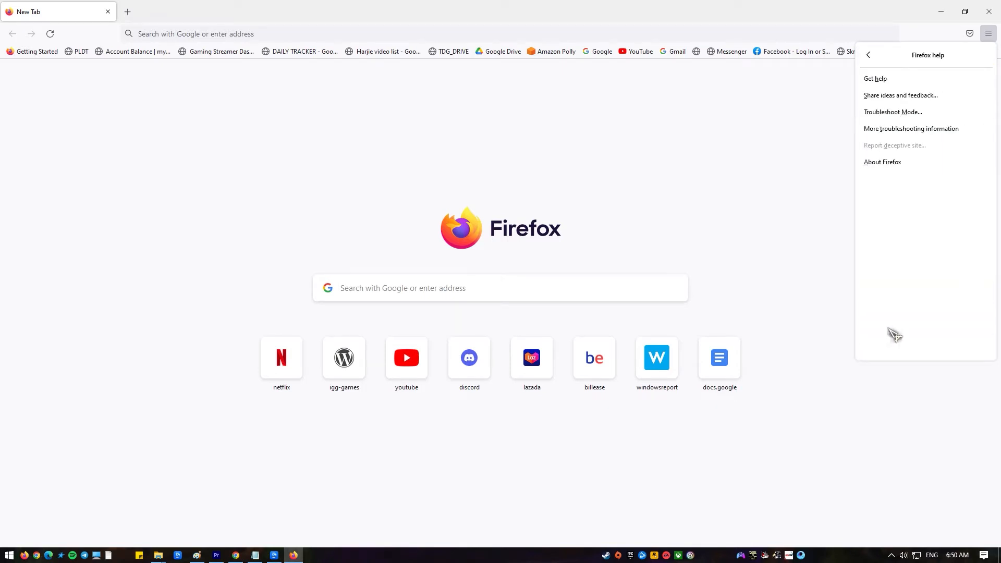
click(881, 161)
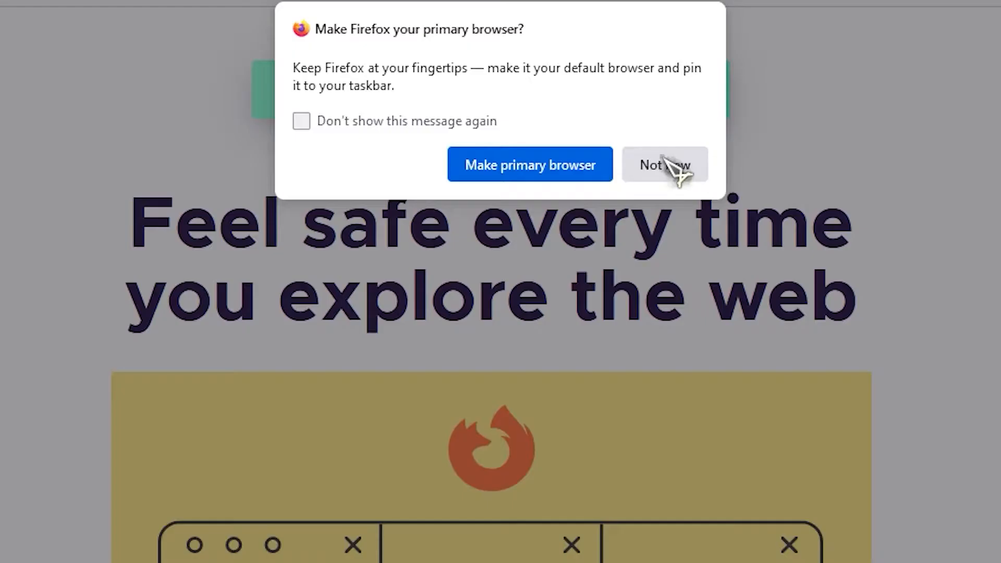
click(664, 164)
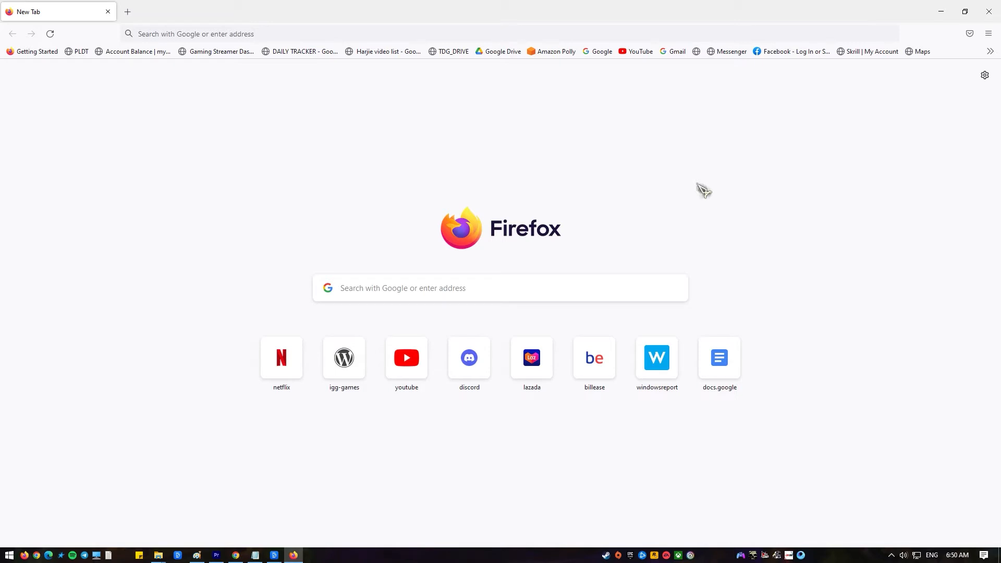
mouse_move(870, 228)
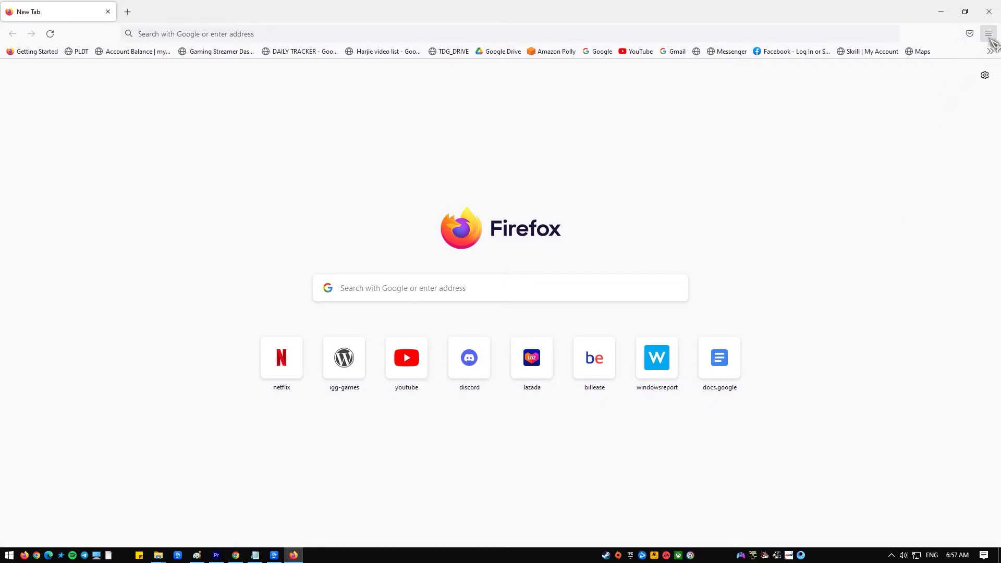
- In Privacy & Security, clear cookies, site data and cached web content, then reach the History section
click(987, 33)
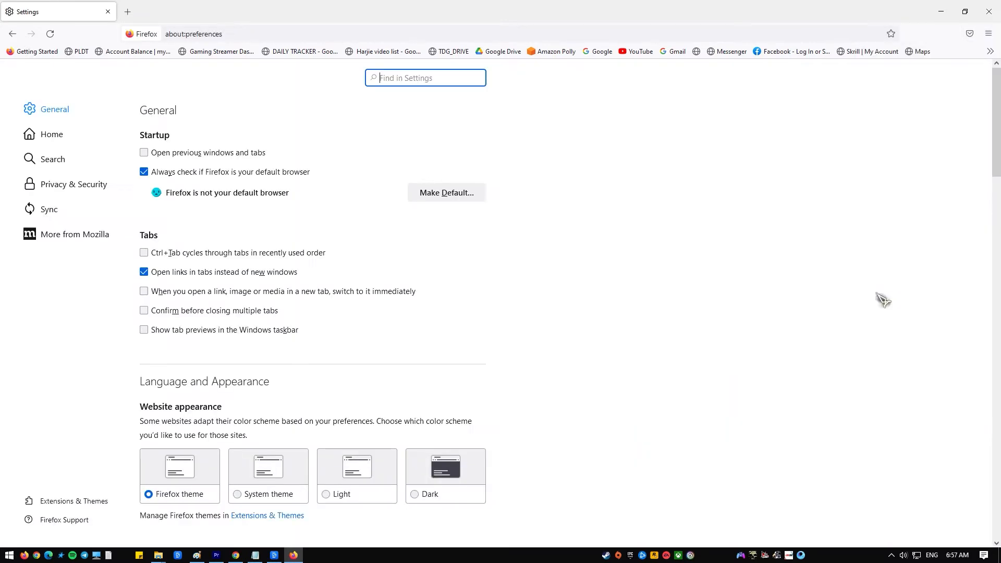
mouse_move(52, 159)
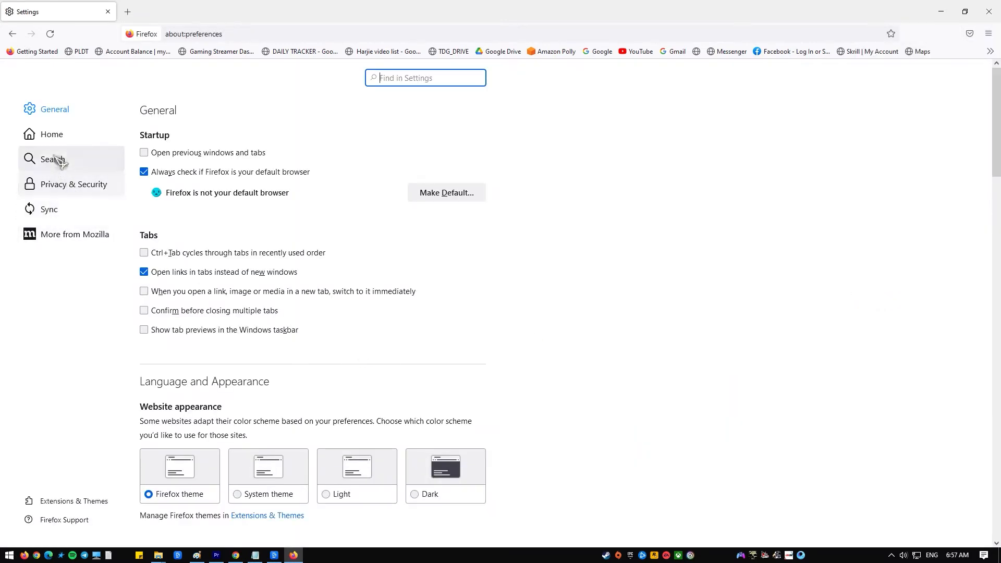
click(73, 184)
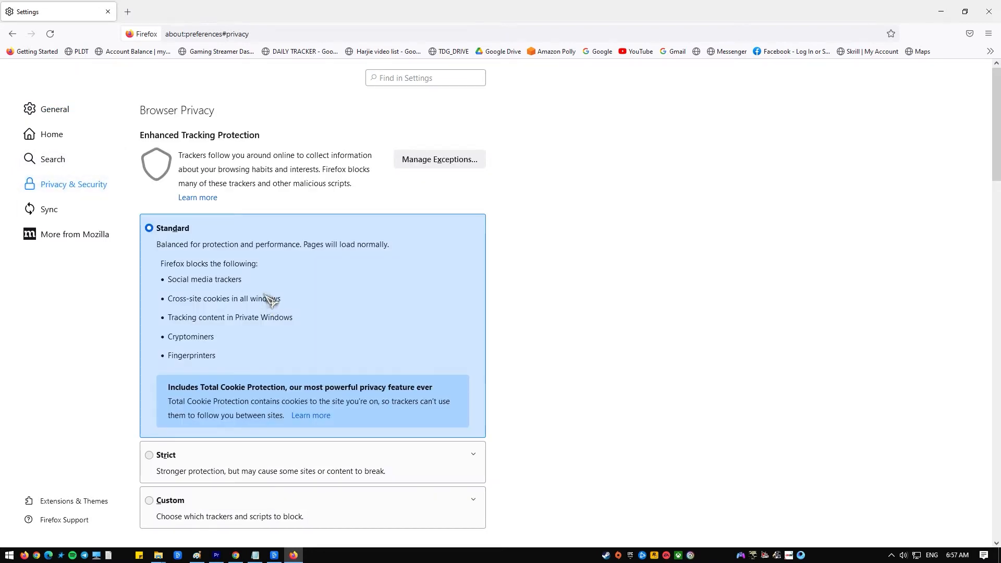
scroll(down, 3)
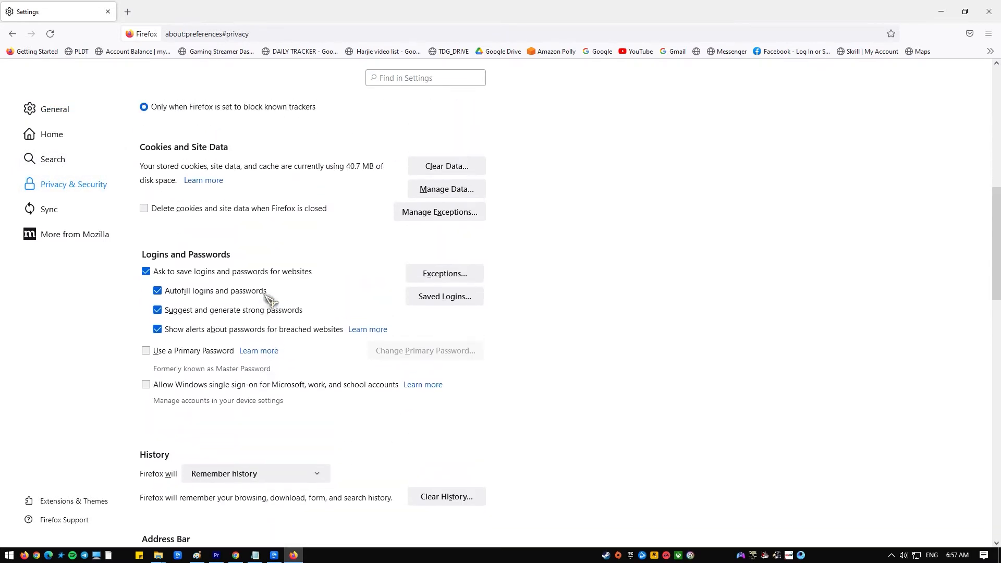
click(445, 166)
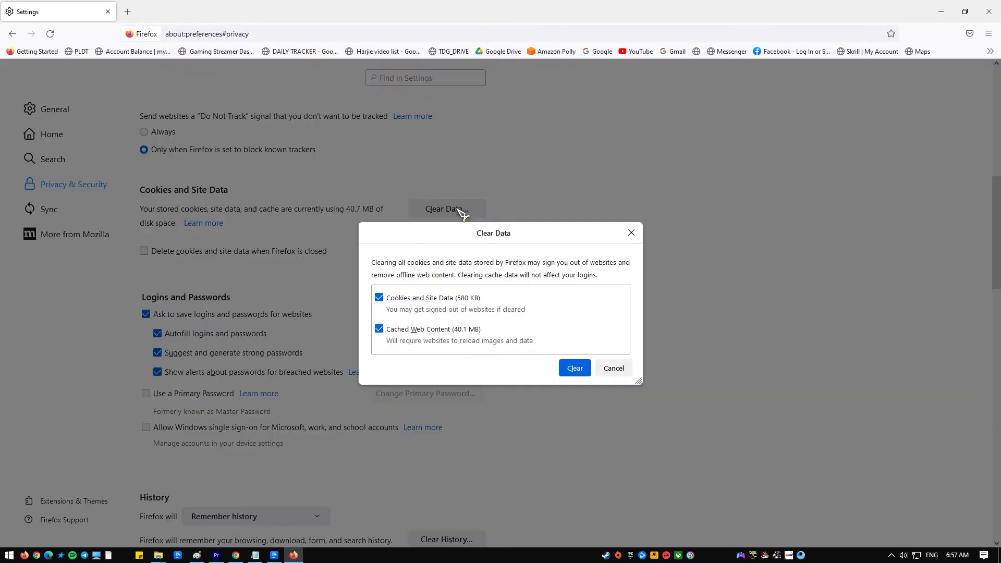
mouse_move(406, 331)
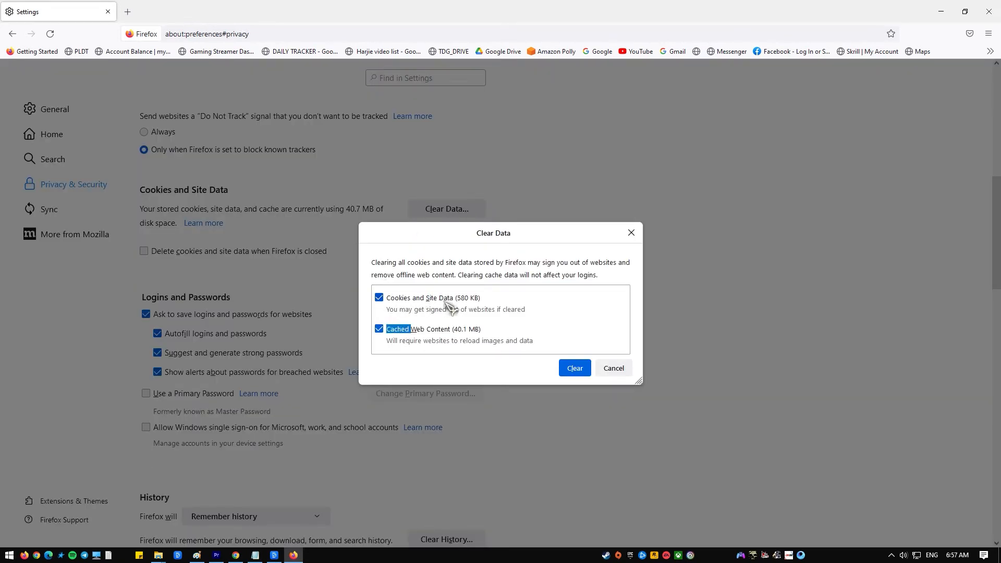
click(612, 368)
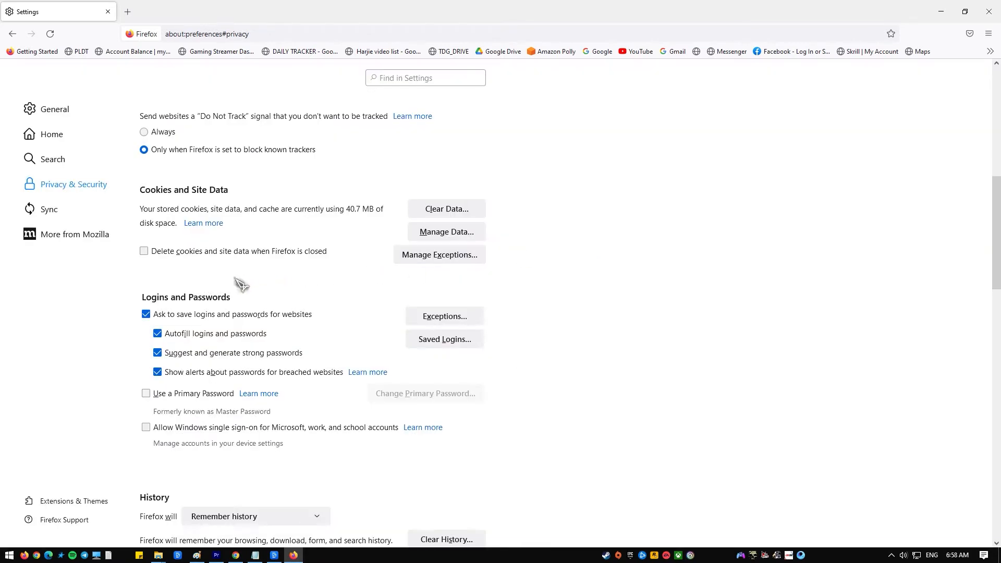
scroll(down, 3)
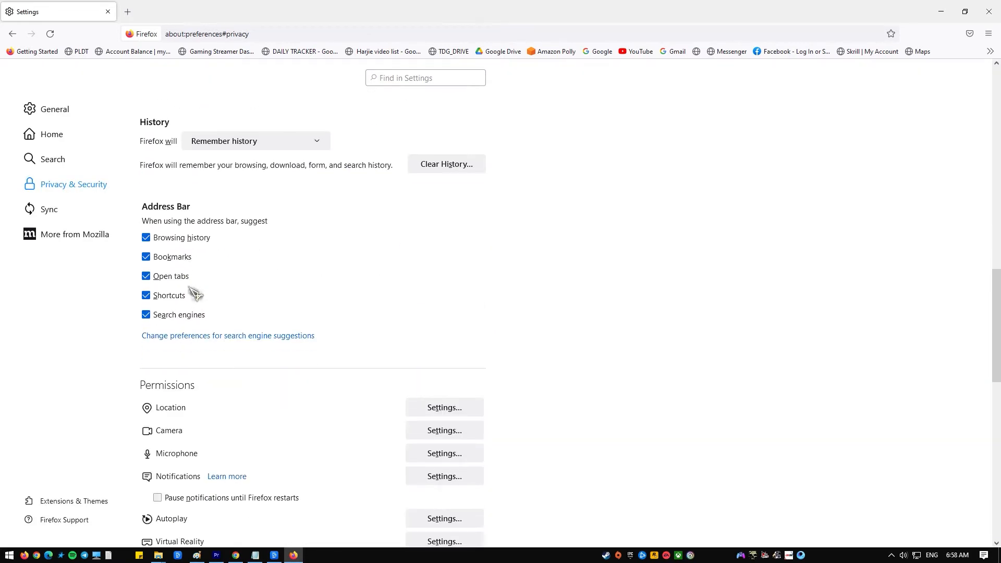
- Clear the recent history for a chosen time range and review past downloads in the Library
click(254, 140)
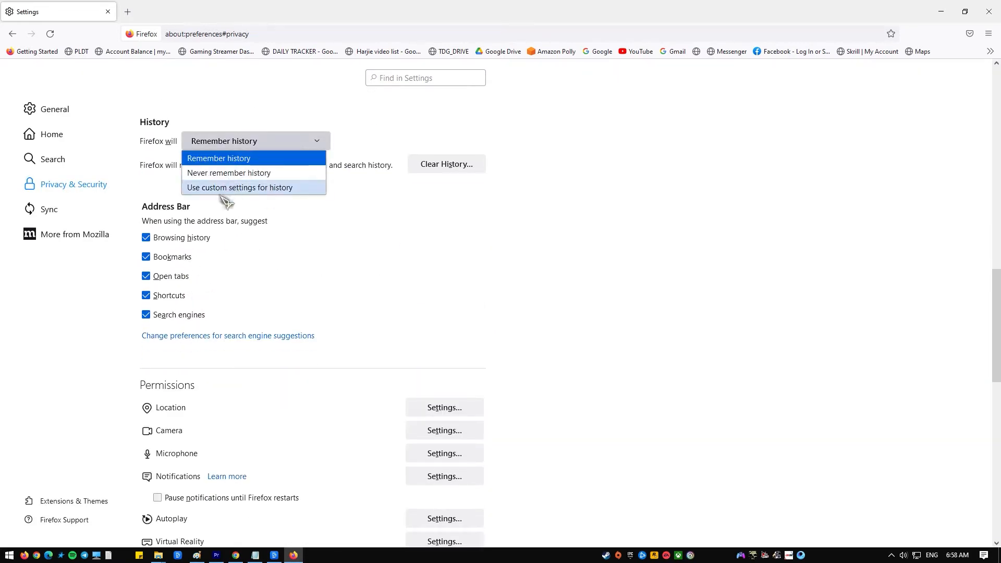
click(445, 163)
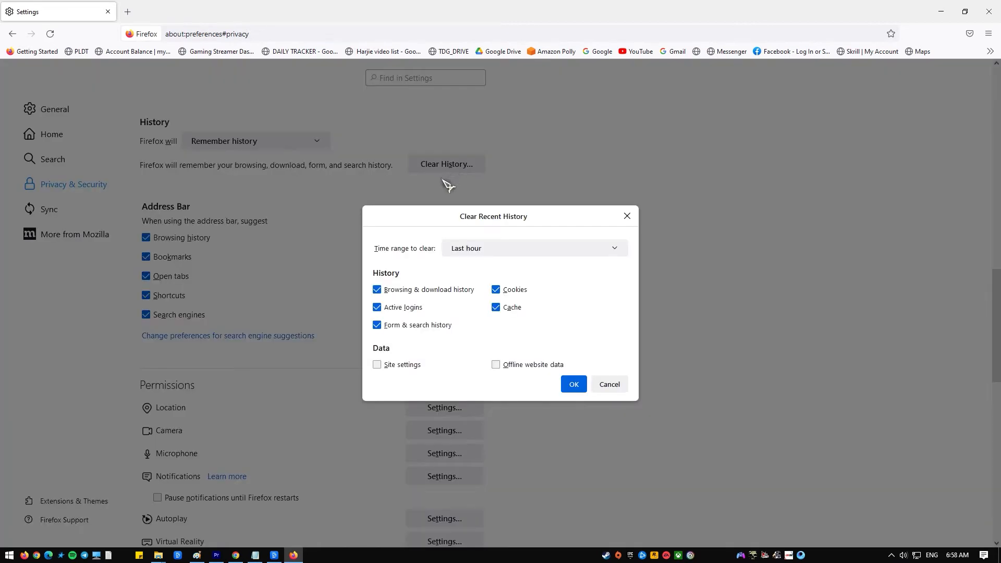
click(532, 248)
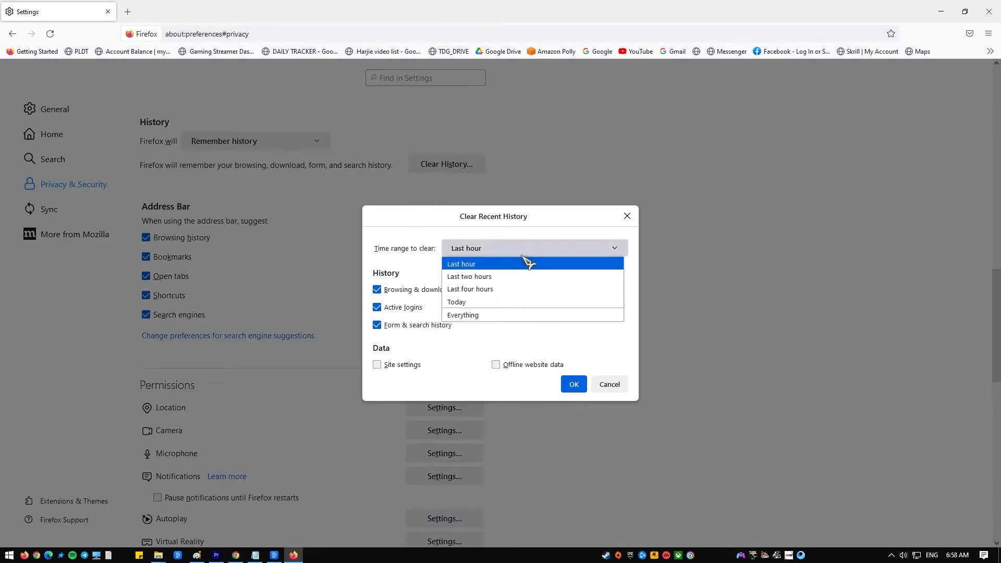
mouse_move(463, 315)
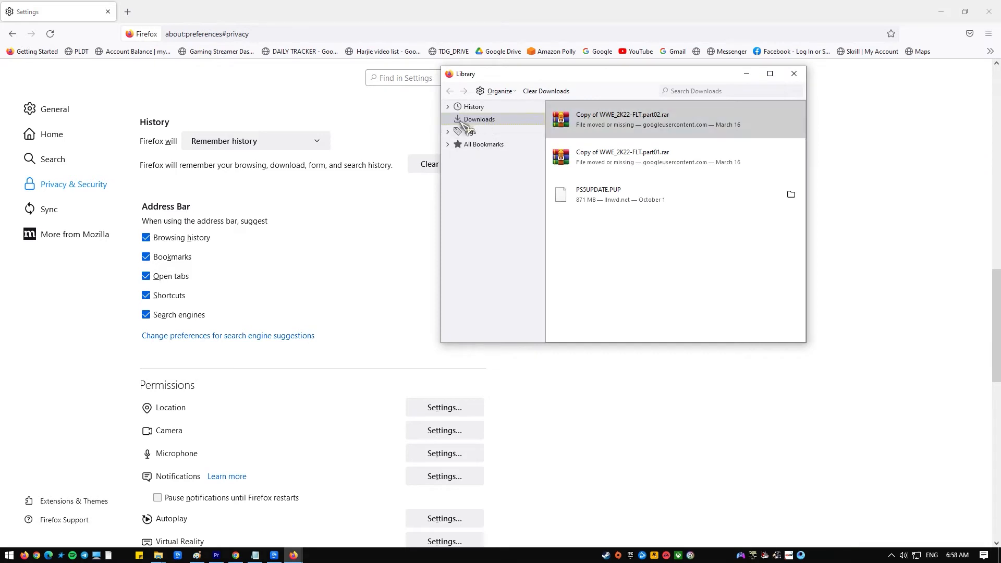
click(545, 90)
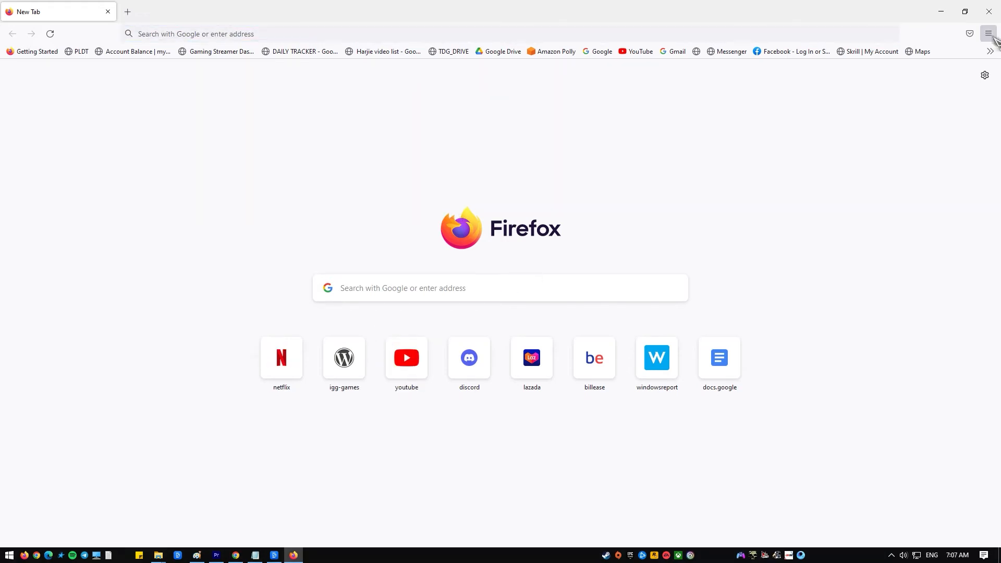
- From the troubleshooting information page, restart Firefox in Troubleshoot Mode and launch it
click(985, 33)
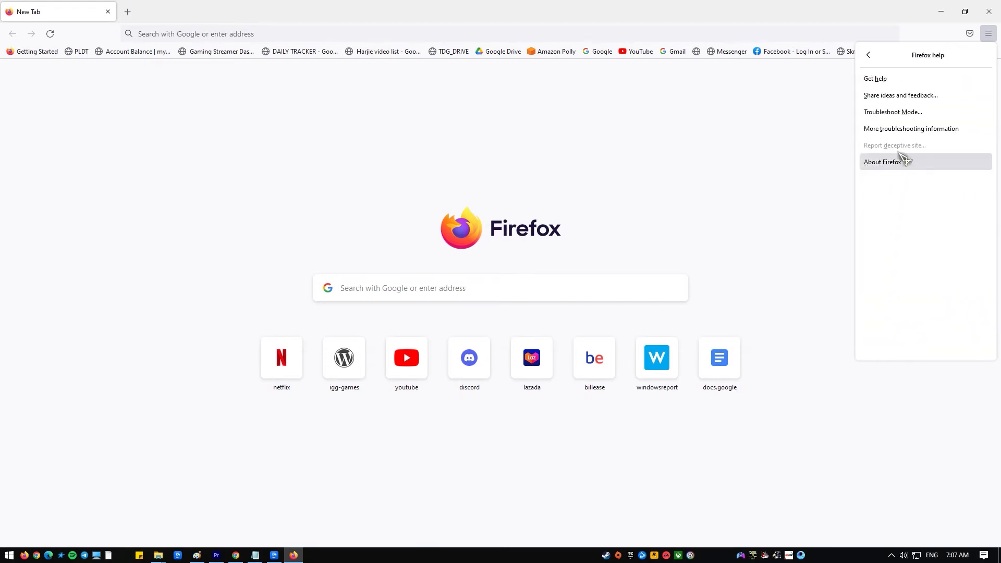
click(910, 128)
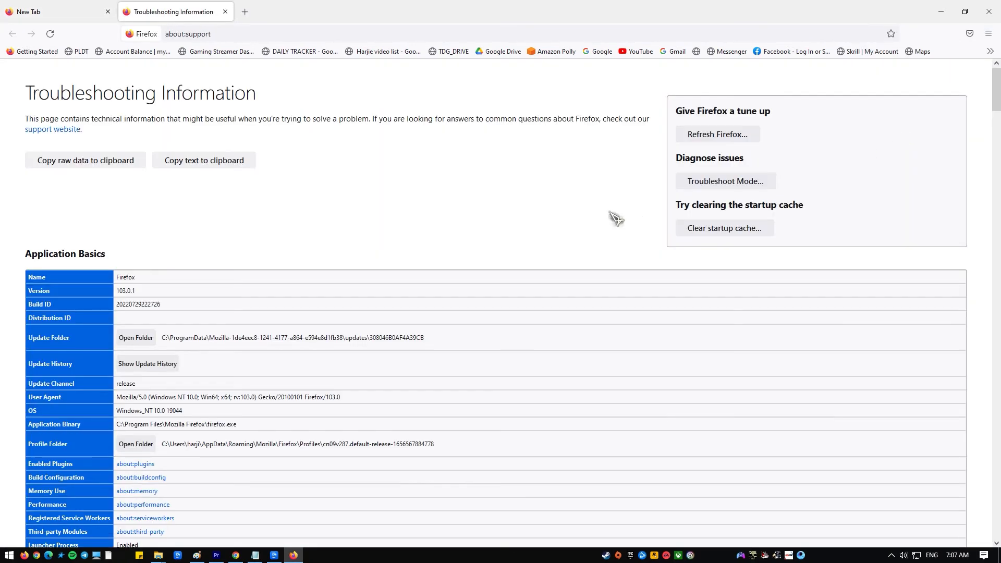
click(725, 180)
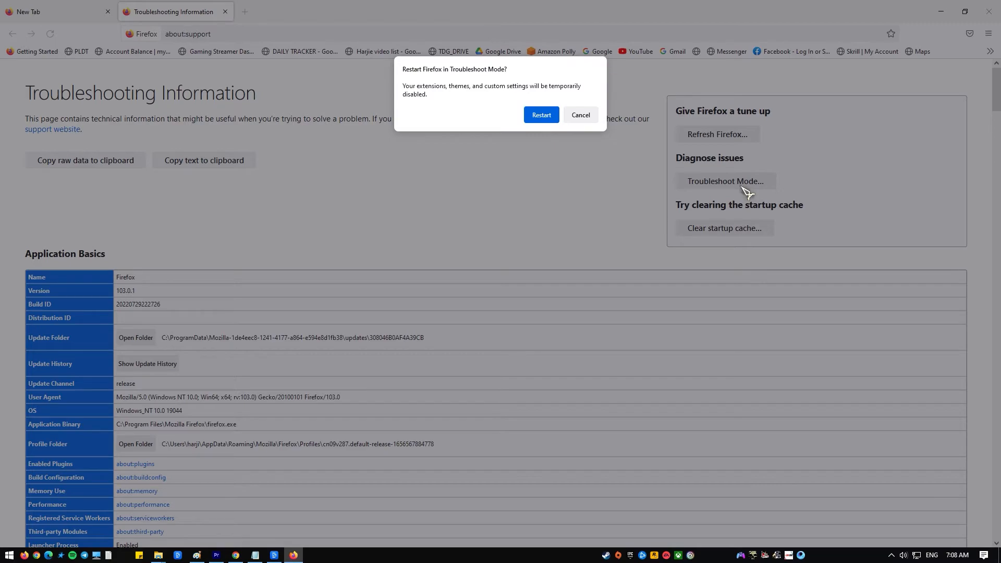
click(216, 554)
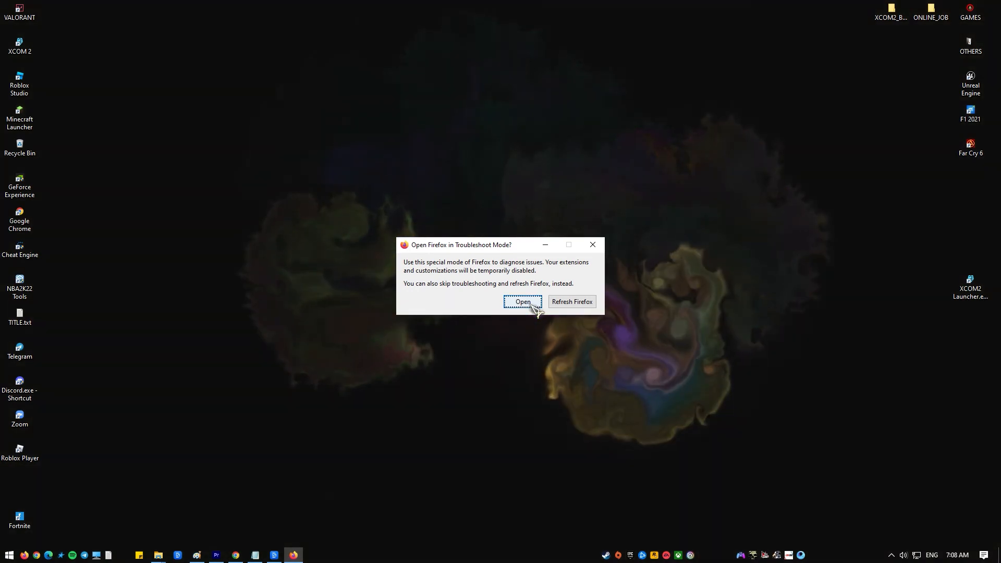
click(522, 302)
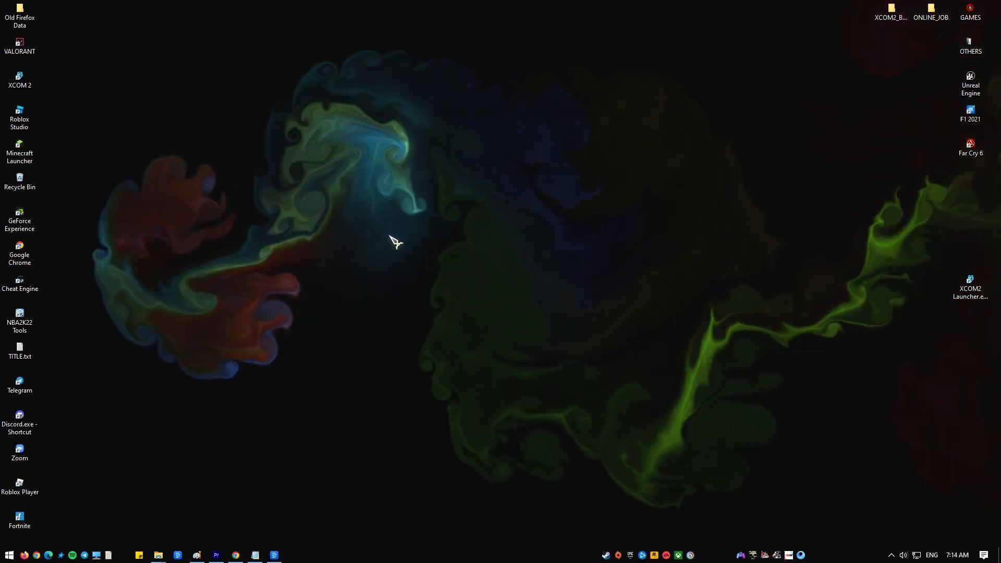
- Search 'control', go to Programs > Uninstall a program and uninstall Mozilla Firefox
text(control)
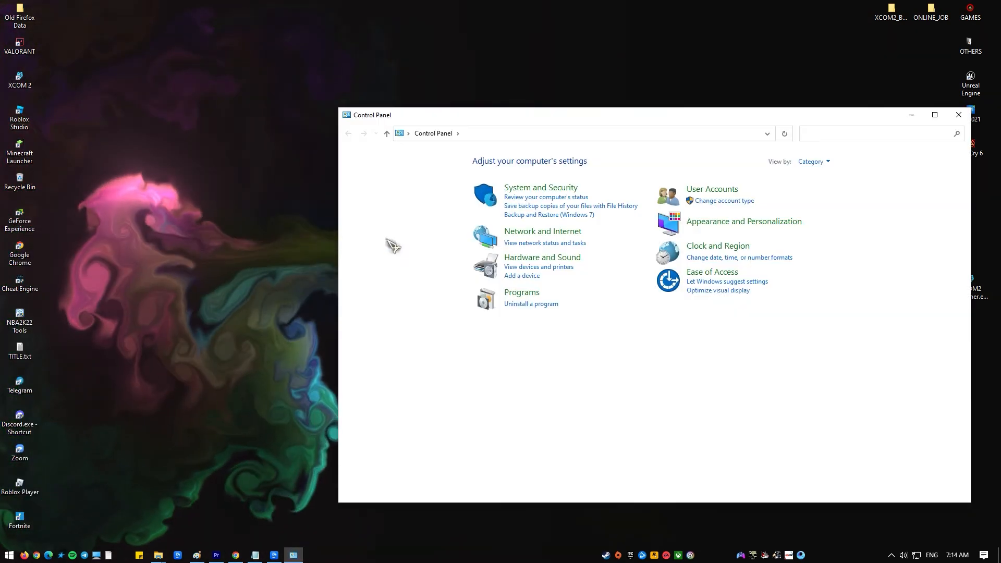
mouse_move(541, 237)
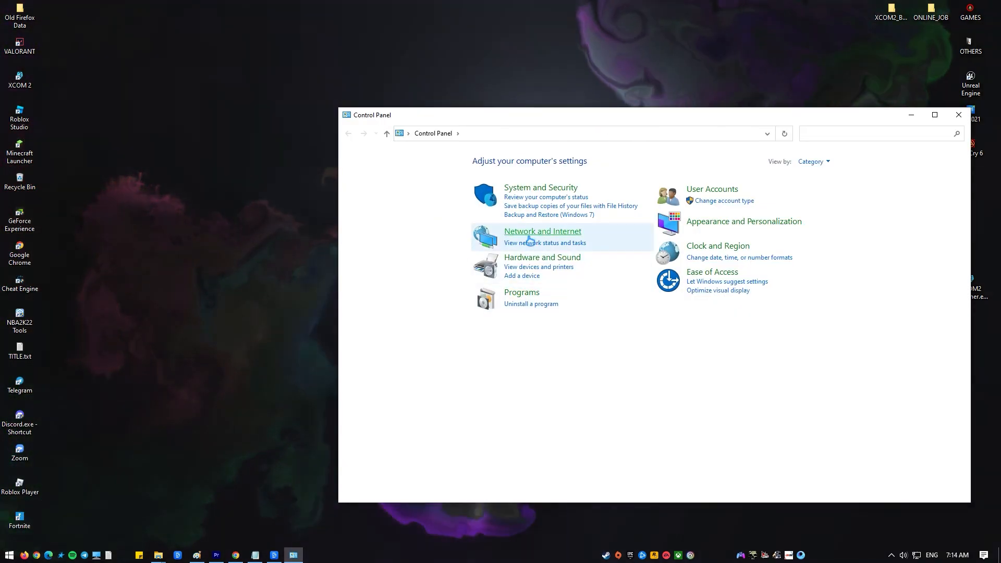
click(521, 292)
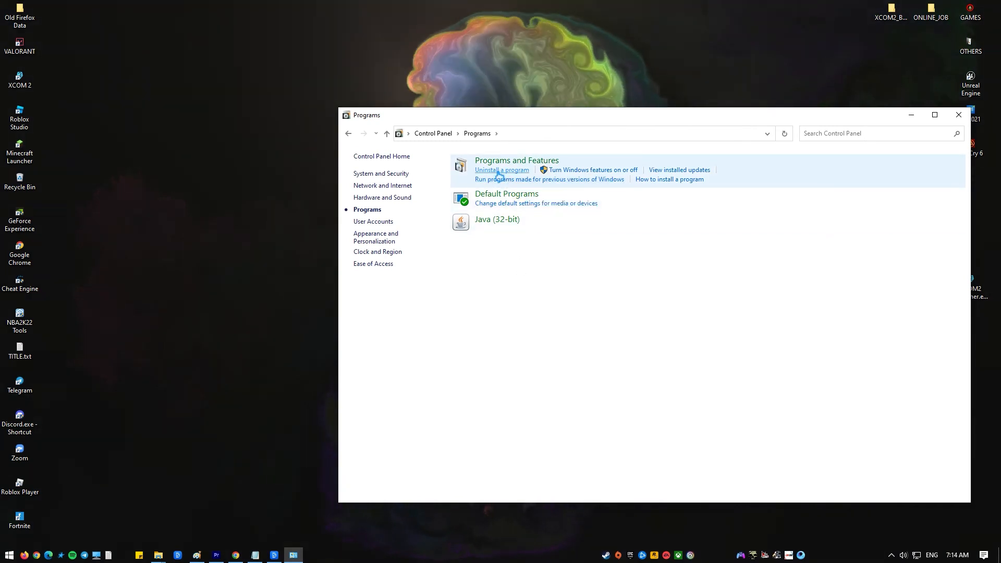
click(501, 170)
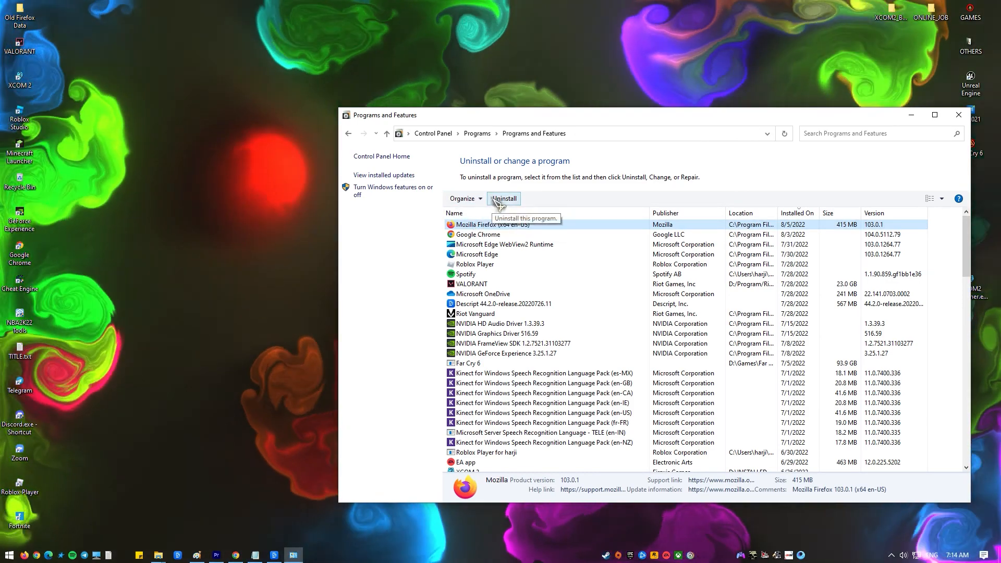
click(504, 198)
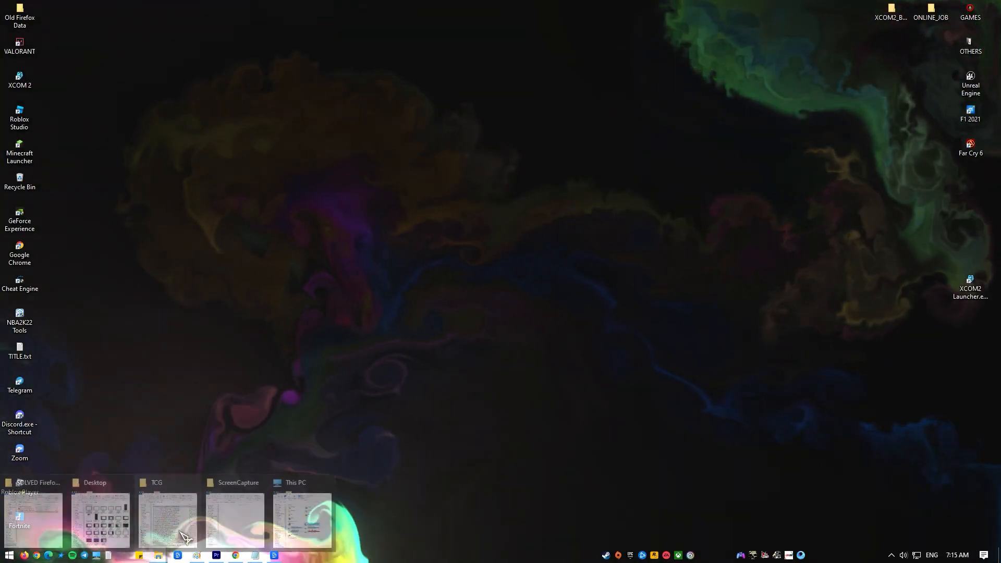
- In C:\Program Files, bring up the context menu on the Mozilla Firefox folder to delete it
click(301, 517)
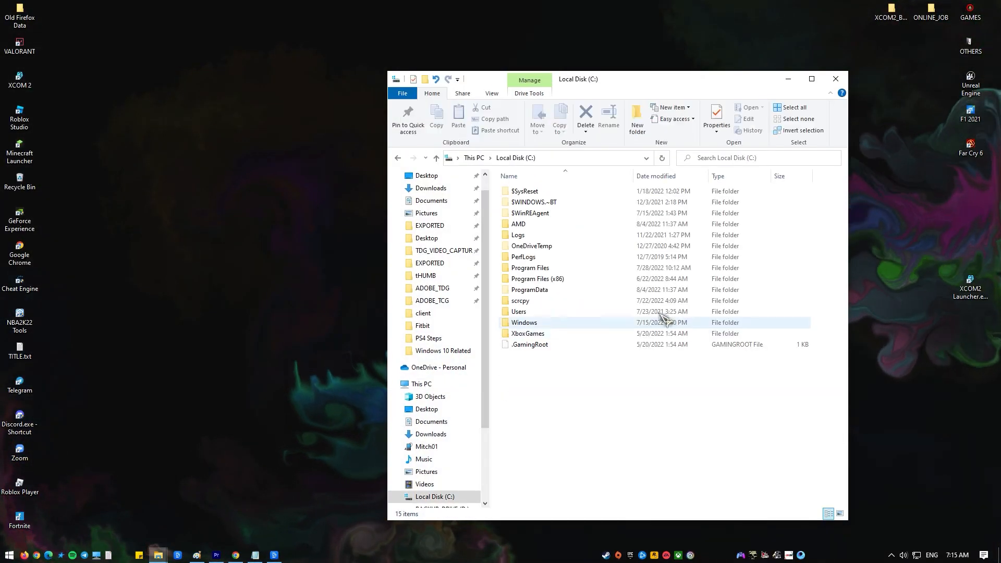
double_click(527, 268)
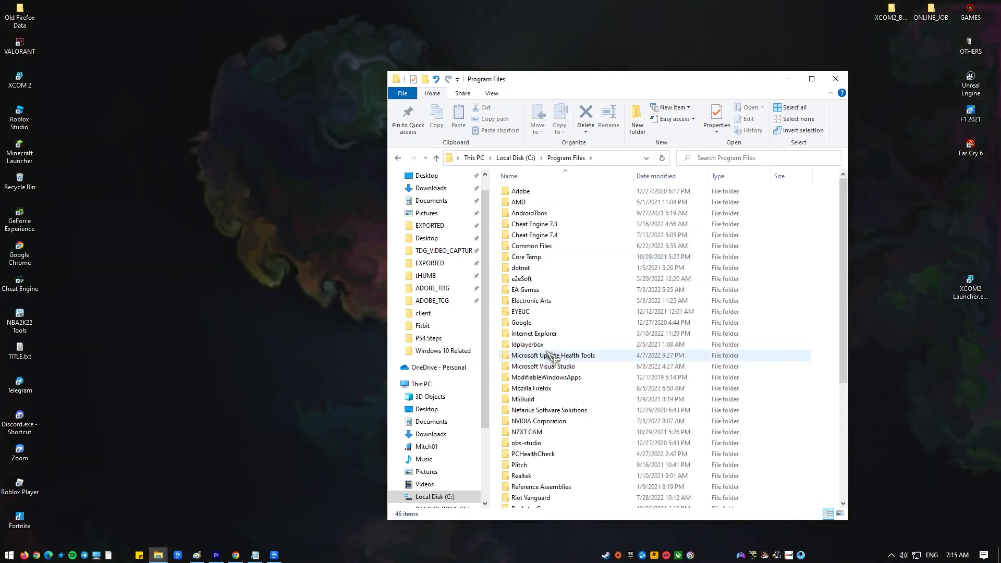
right_click(528, 387)
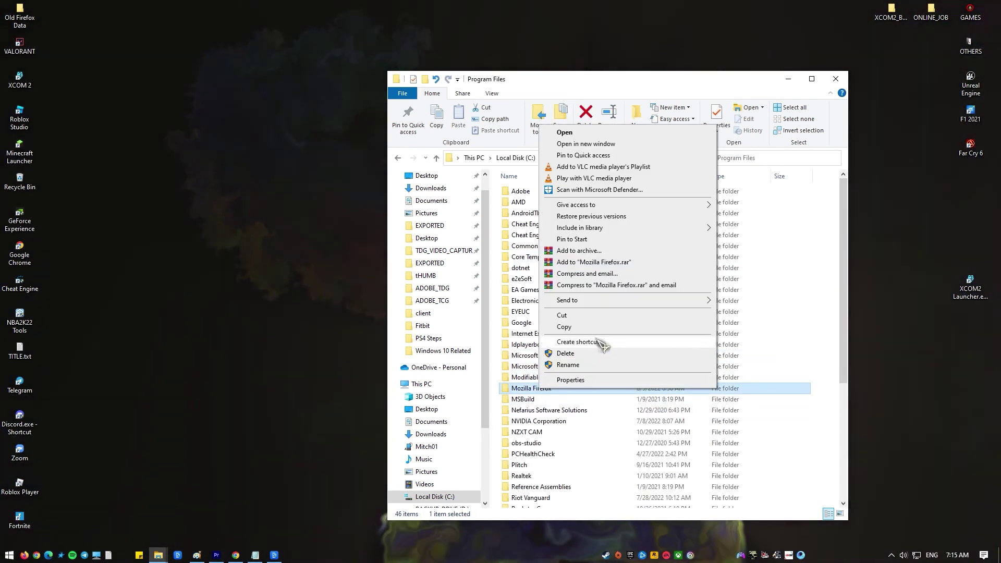